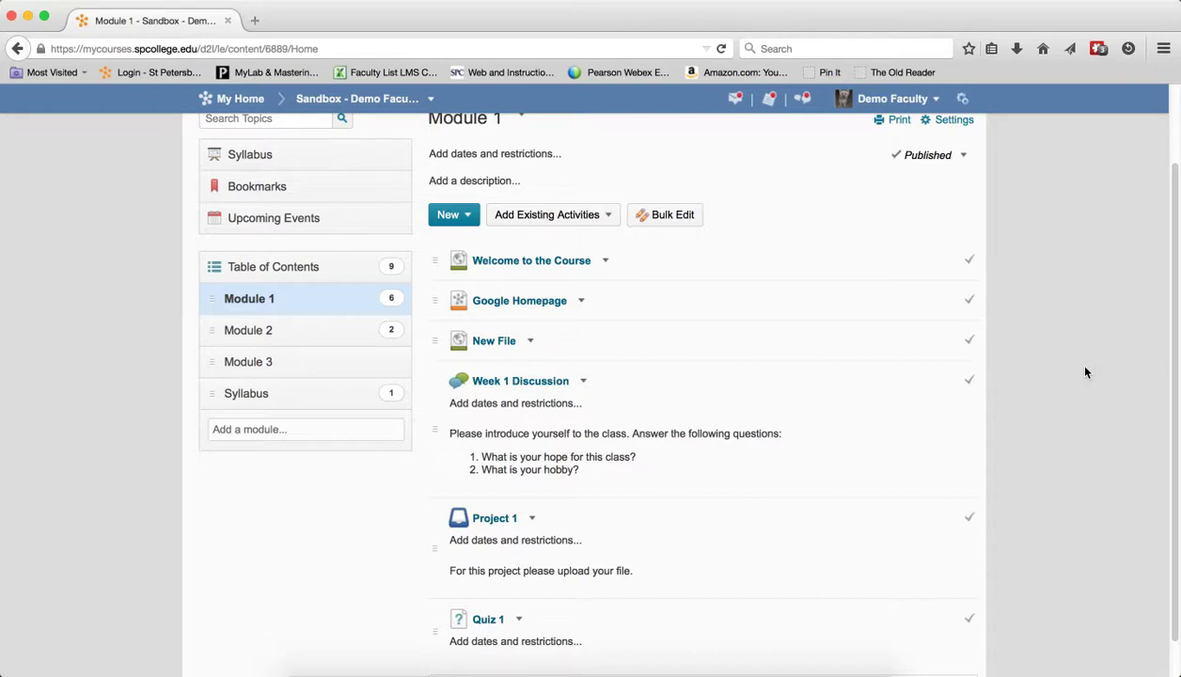
pyautogui.moveTo(534, 386)
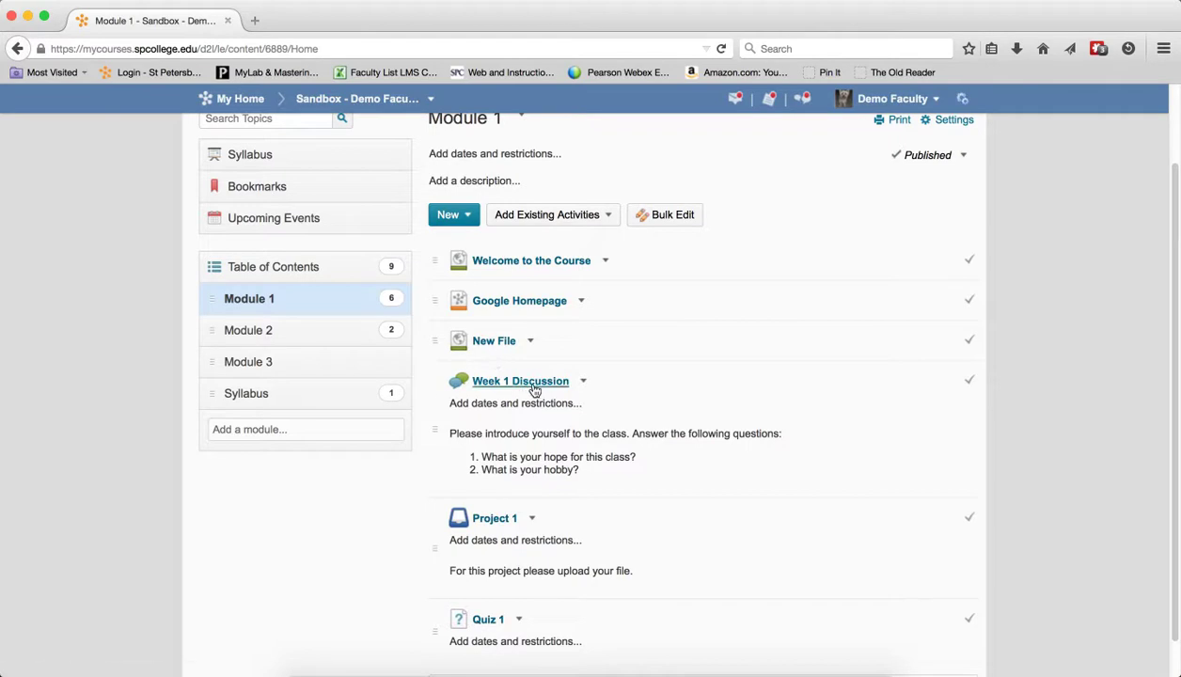
pyautogui.moveTo(520, 381)
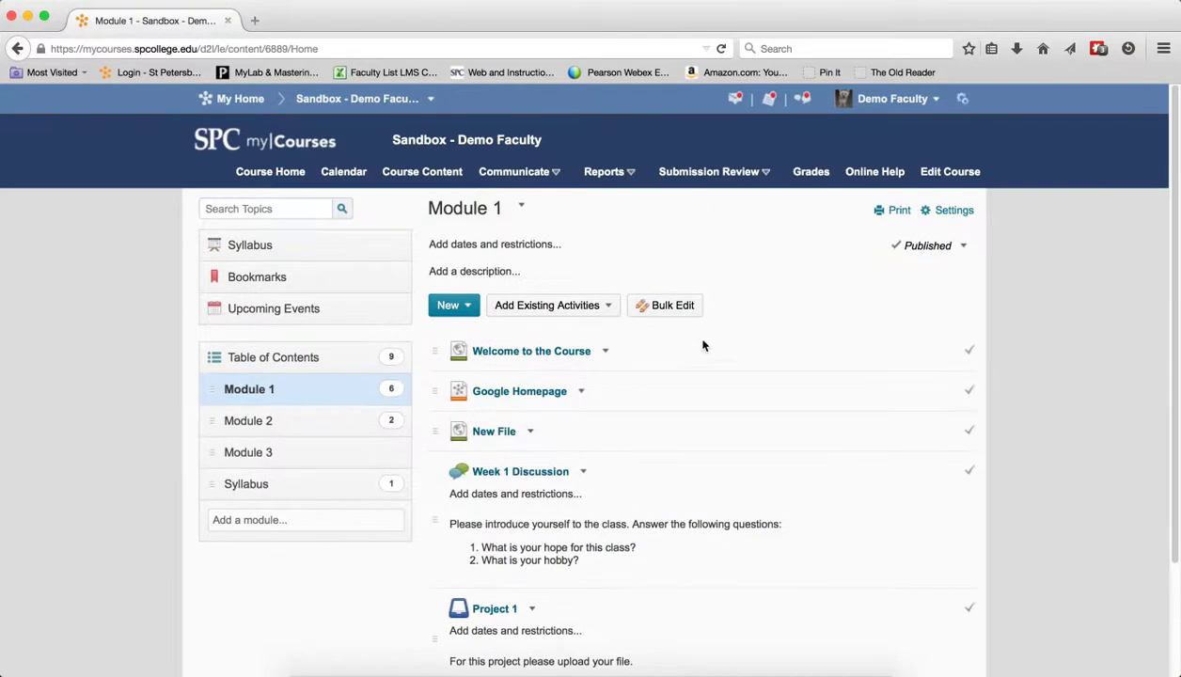
pyautogui.moveTo(422, 171)
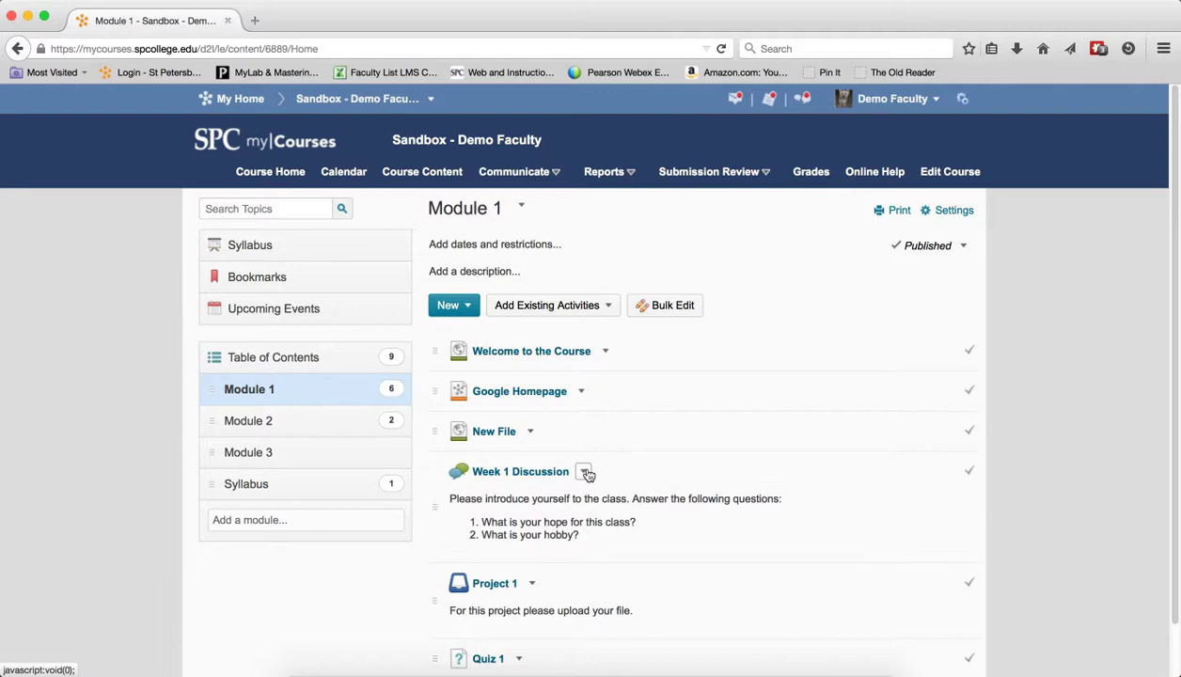
# Step: Open Week 1 Discussion's dates and restrictions and pick a January 31, 2015 end date
pyautogui.click(586, 473)
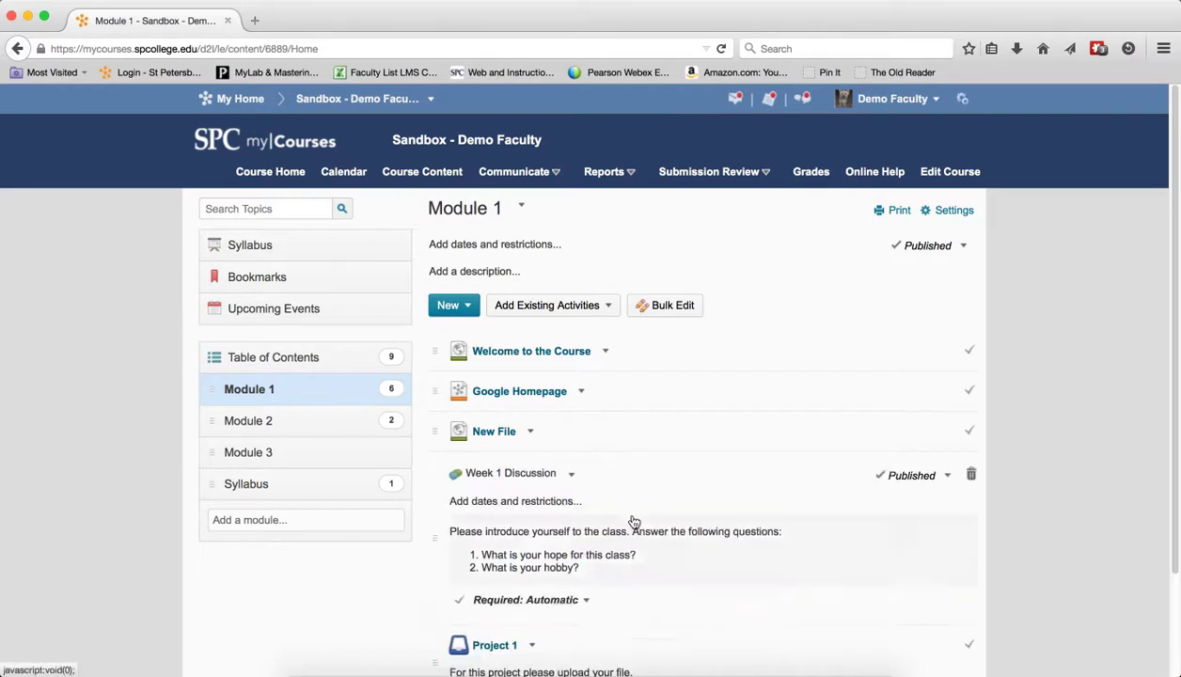
pyautogui.click(515, 501)
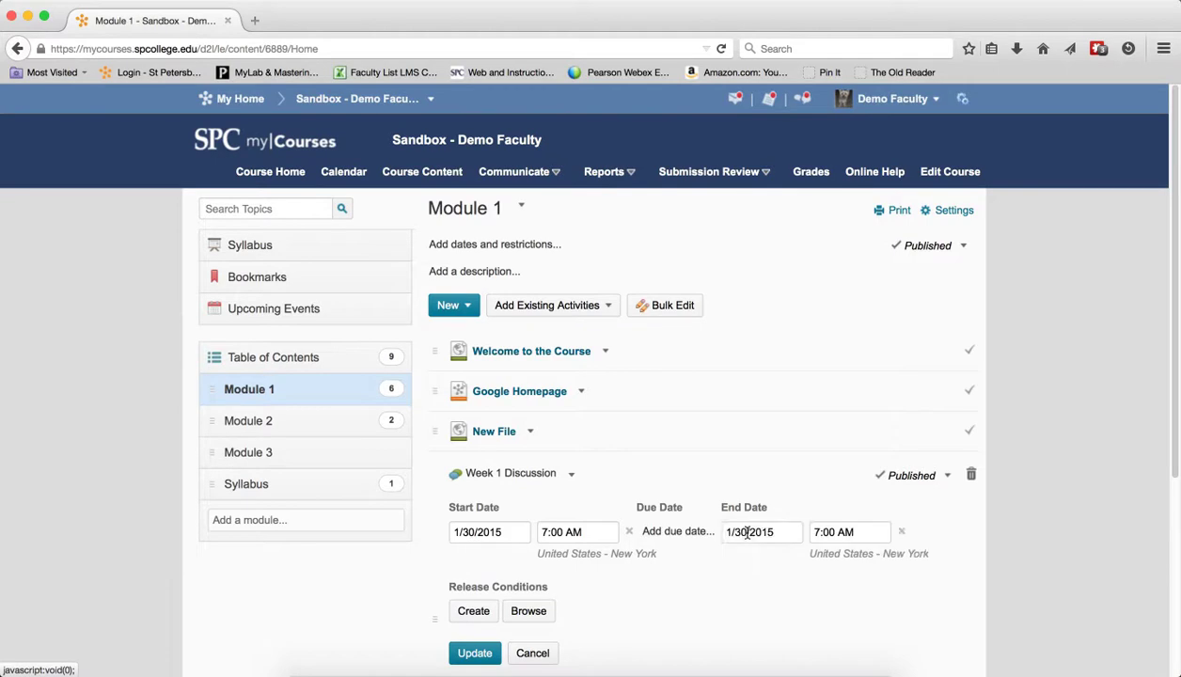
pyautogui.click(762, 532)
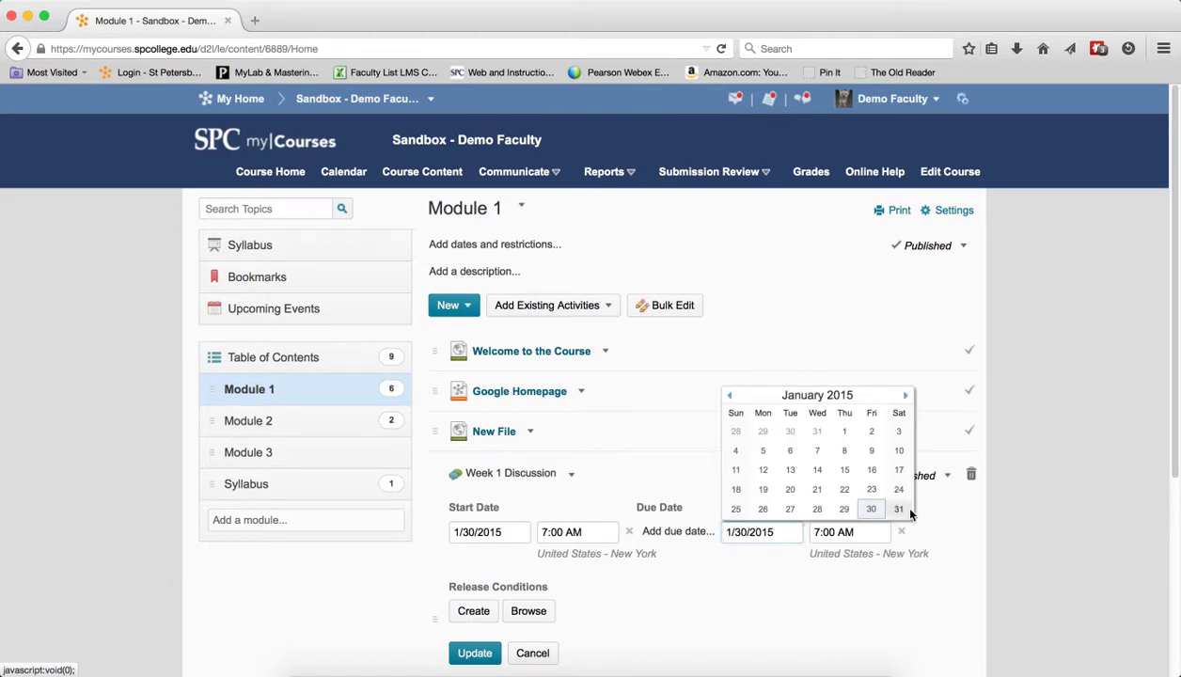
pyautogui.click(899, 509)
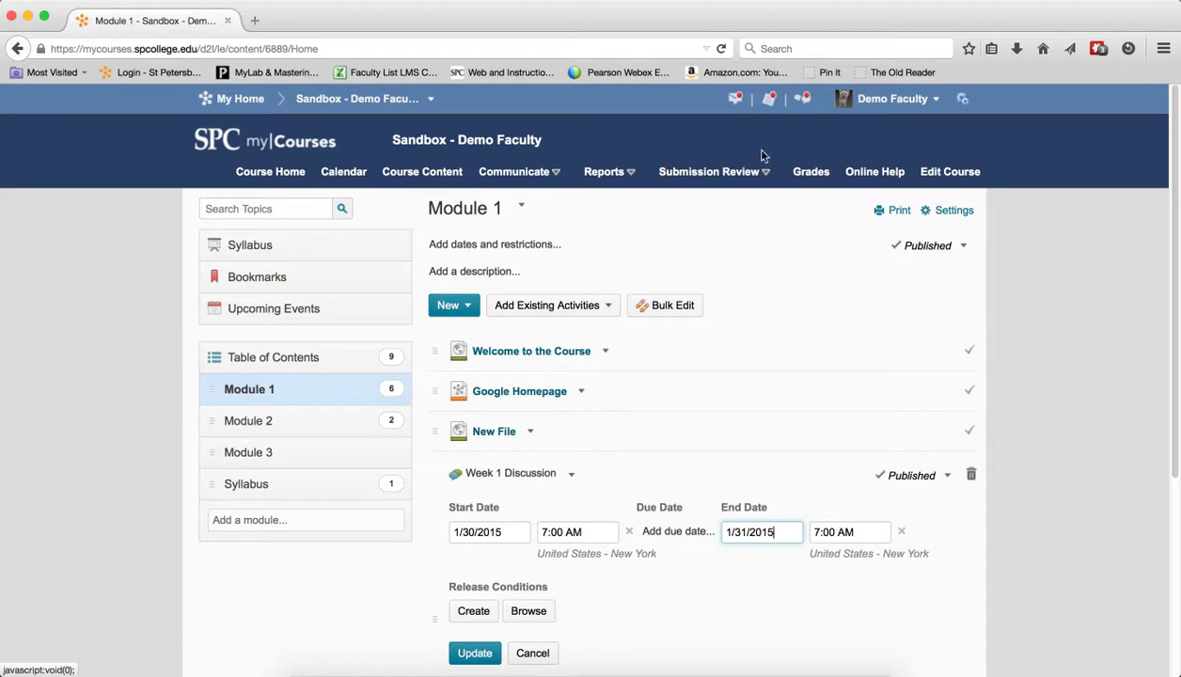
# Step: Clear the end date and start date so no dates remain
pyautogui.click(708, 171)
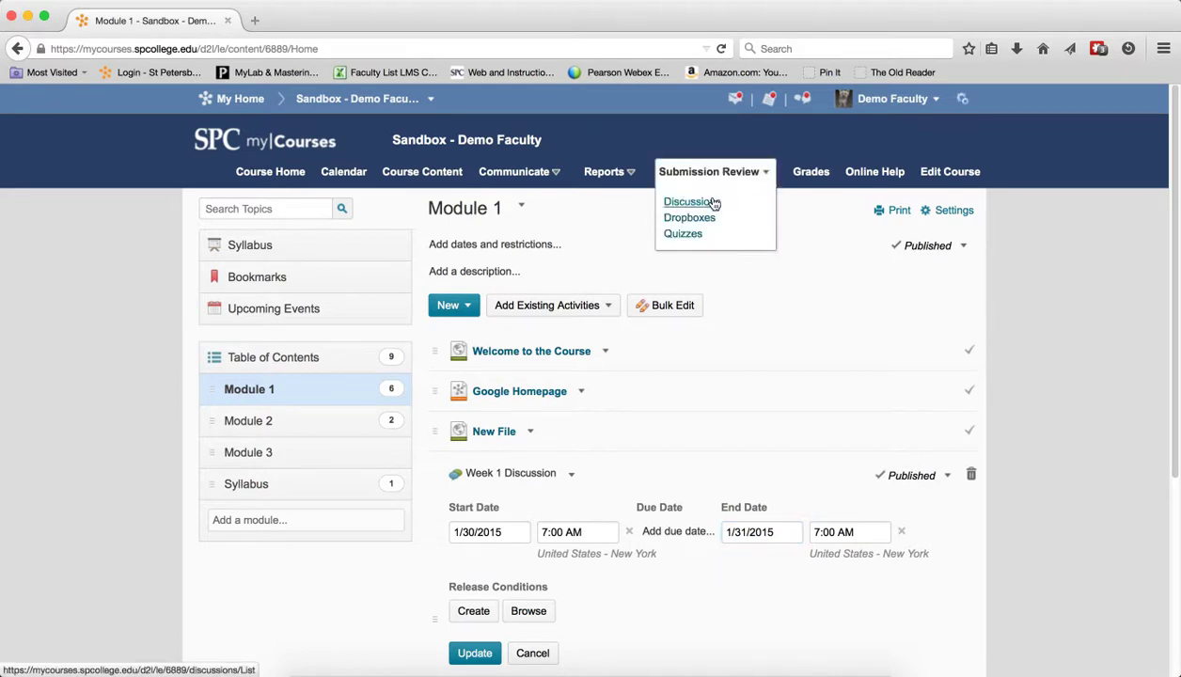
pyautogui.click(901, 532)
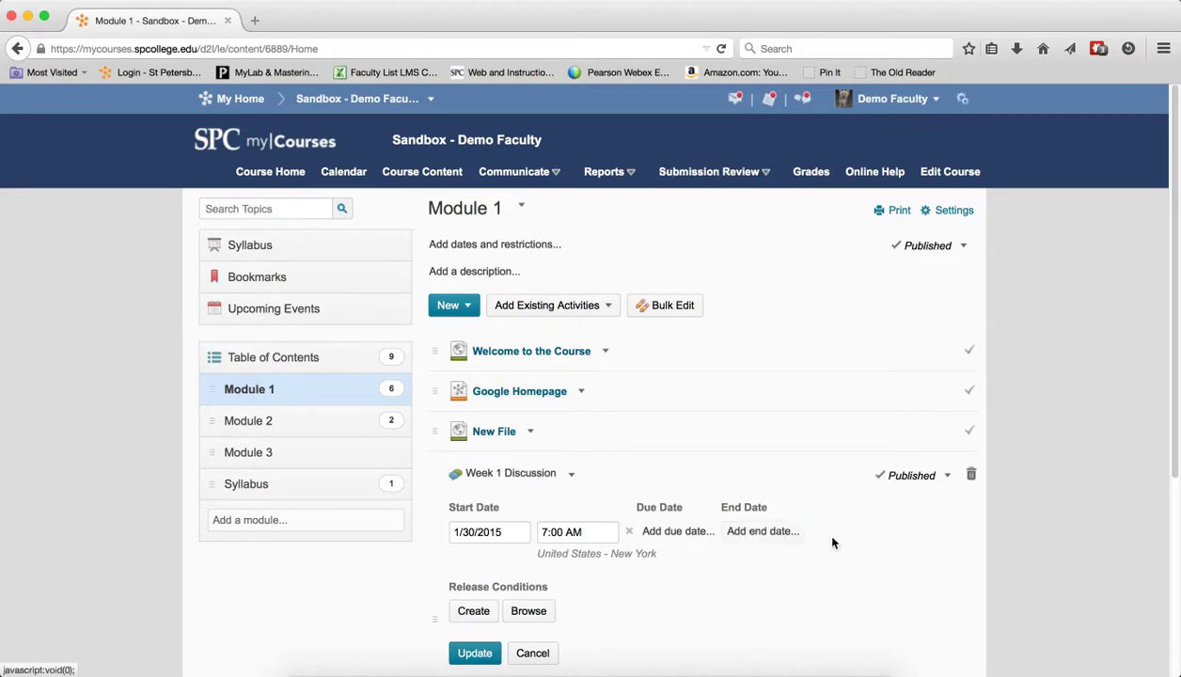
pyautogui.click(629, 531)
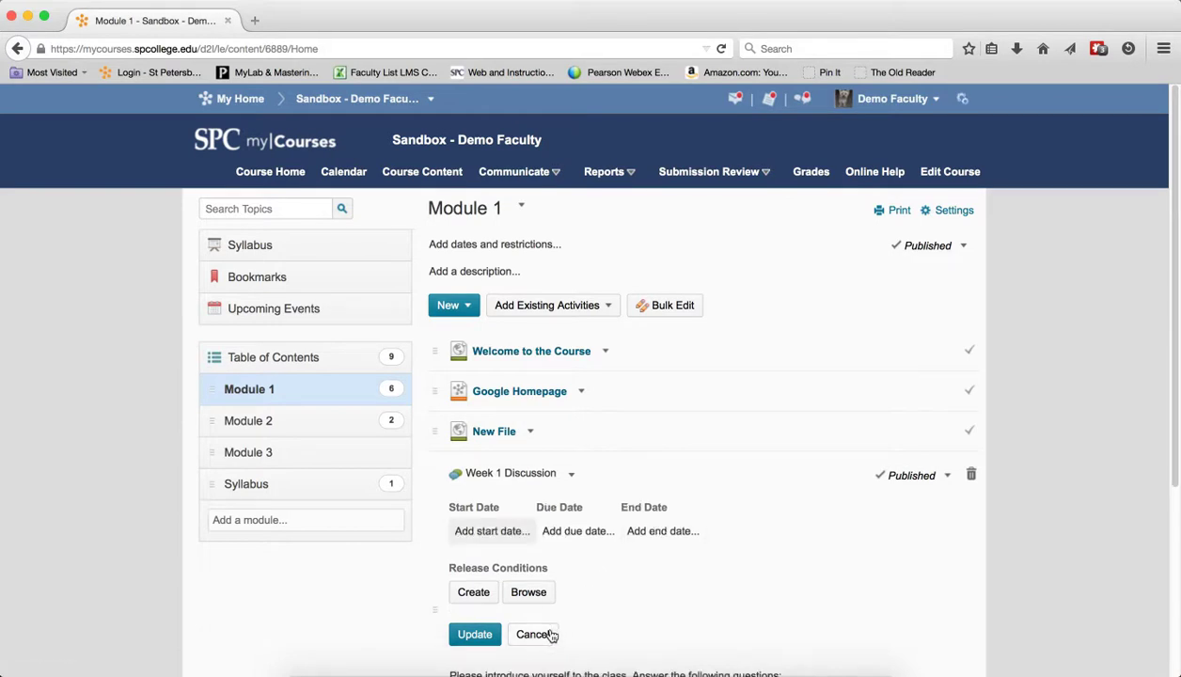
# Step: Cancel the date changes and show the Submission Review links
pyautogui.click(532, 634)
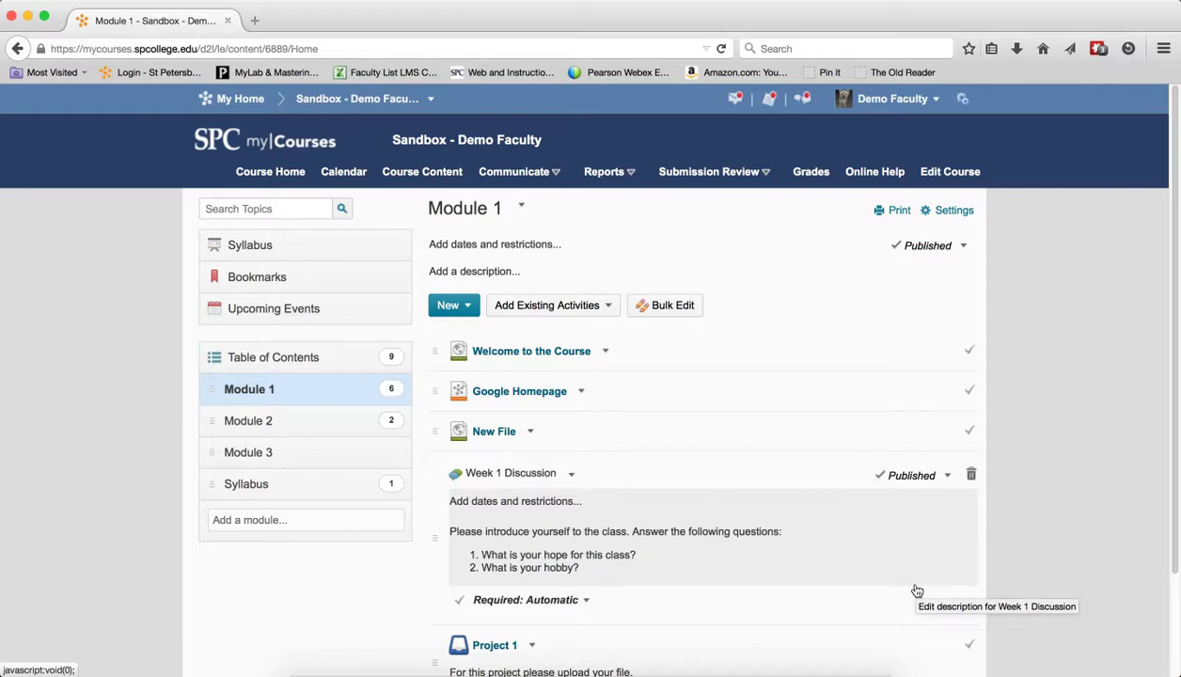
pyautogui.moveTo(511, 474)
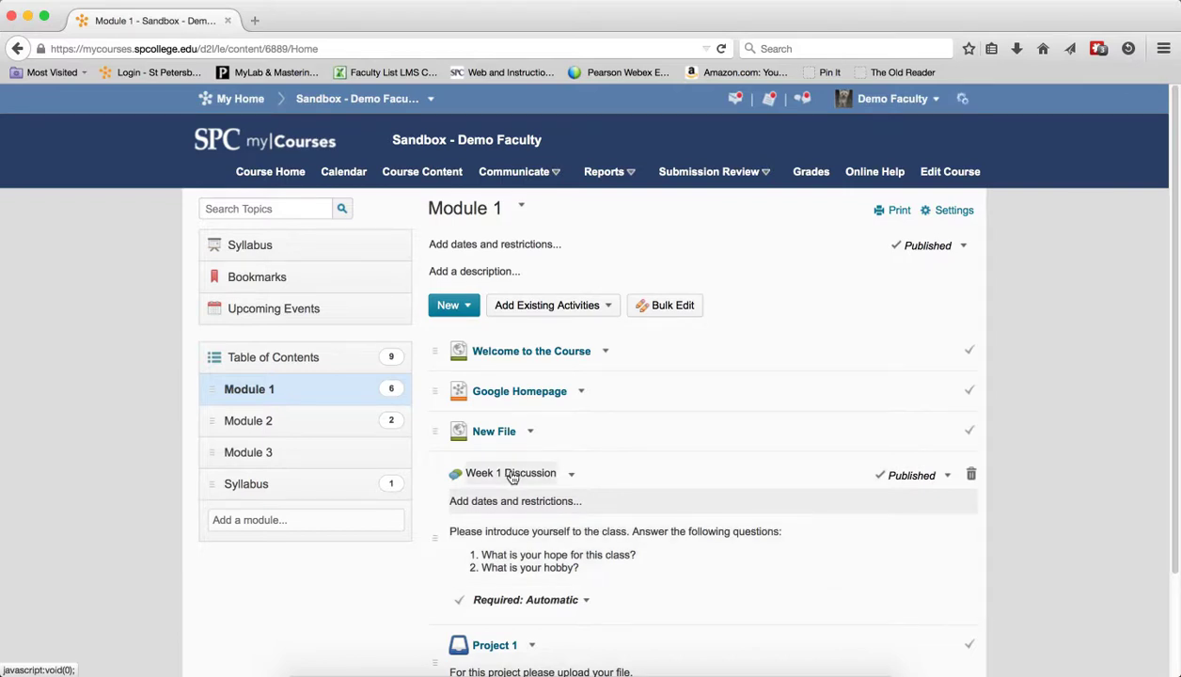
pyautogui.moveTo(510, 473)
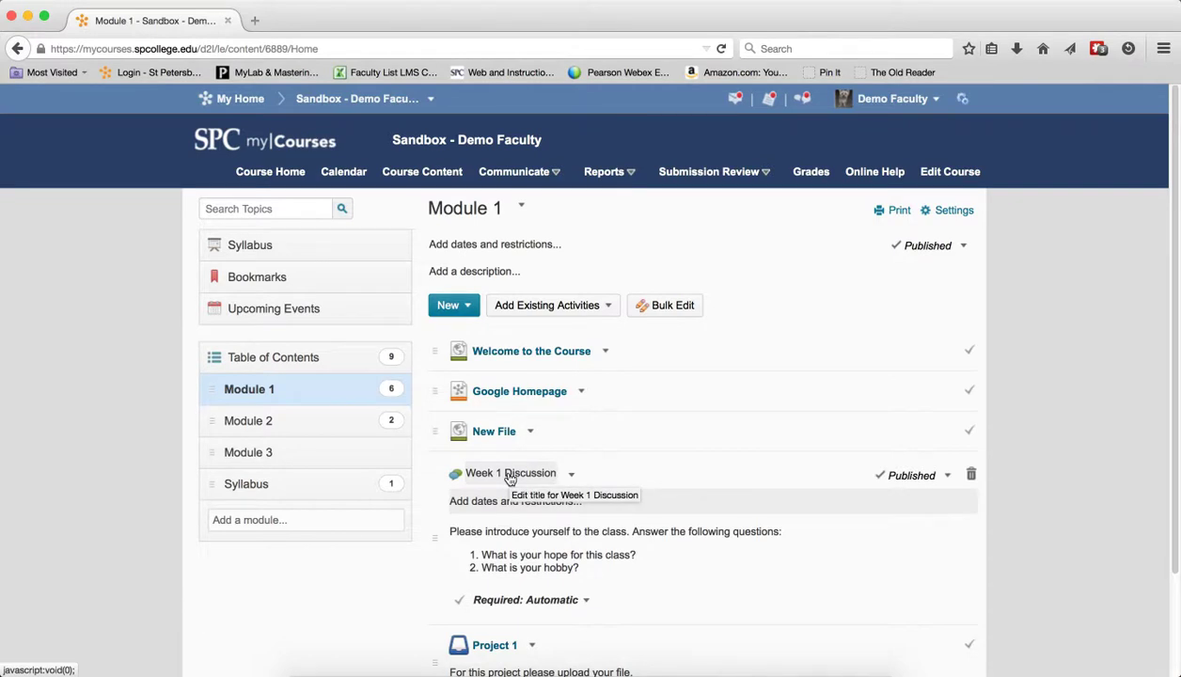
pyautogui.click(712, 171)
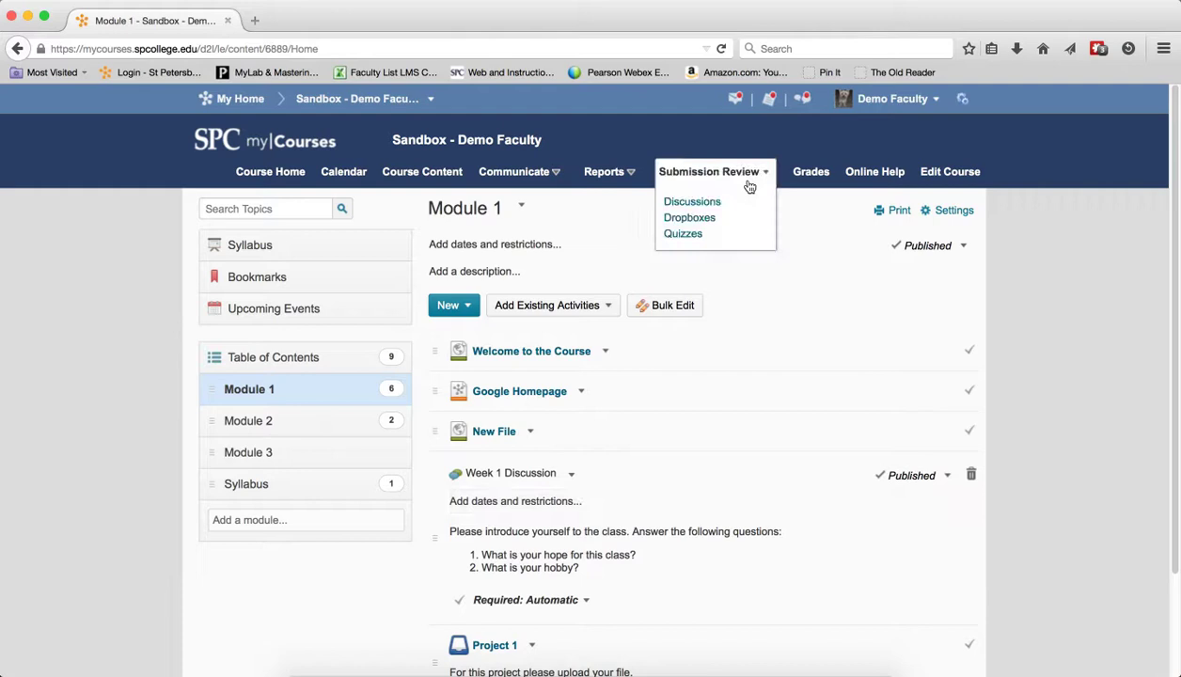
# Step: Go to Discussions and choose Edit Topic for Week 1 Discussion
pyautogui.click(692, 201)
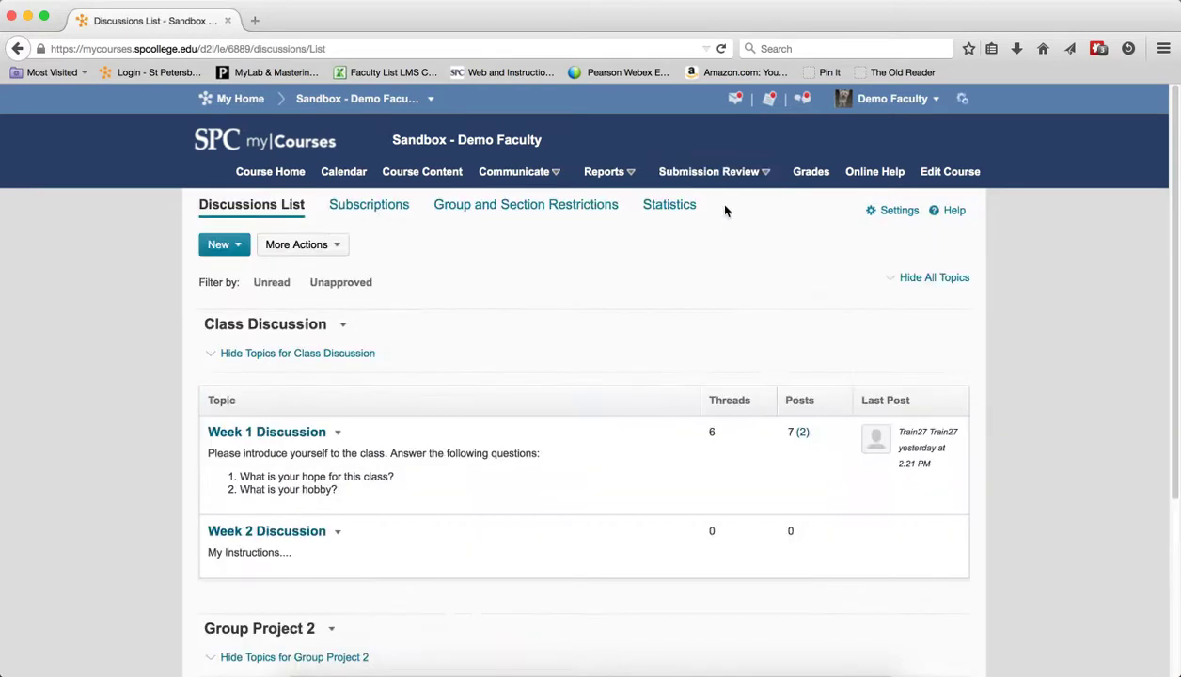
pyautogui.click(337, 432)
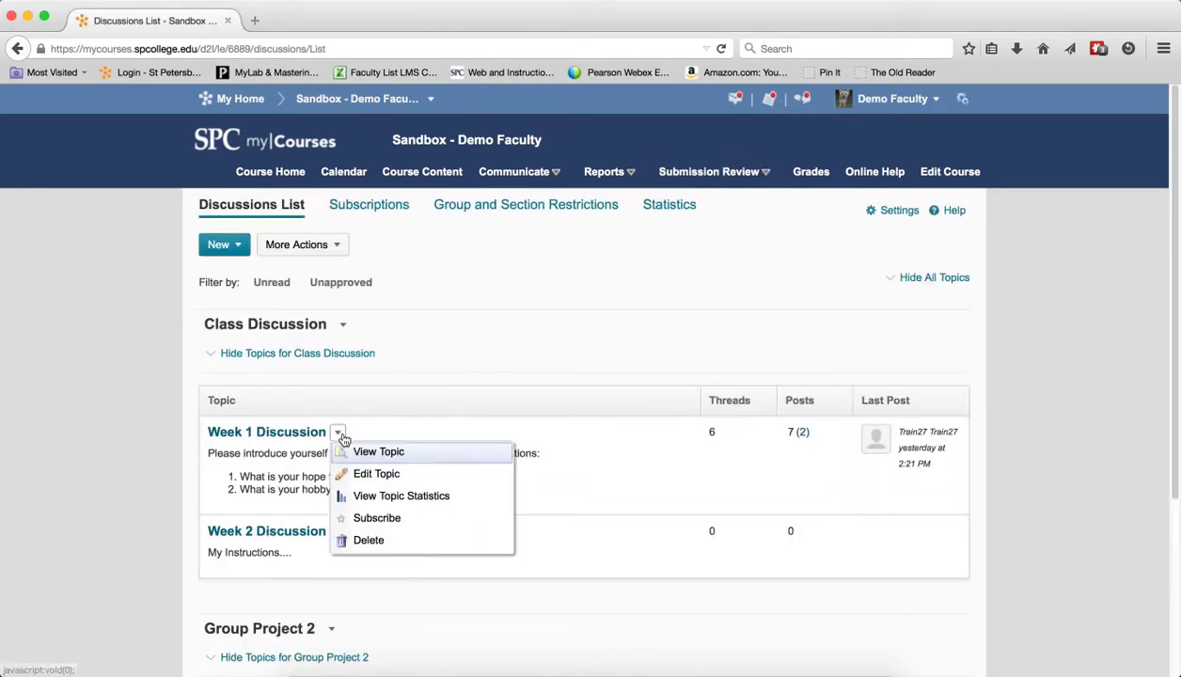
pyautogui.click(376, 473)
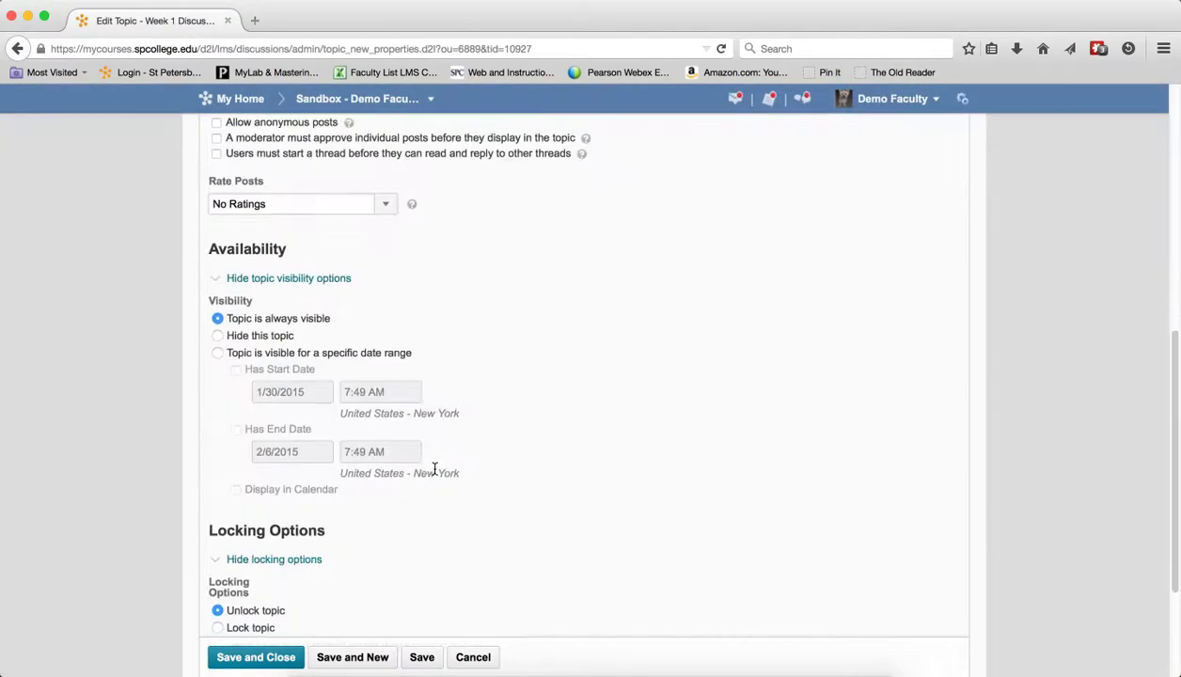
# Step: Set locking to unlock for a date range with start 1/30/2015 and end 2/6/2015
pyautogui.scroll(-3)
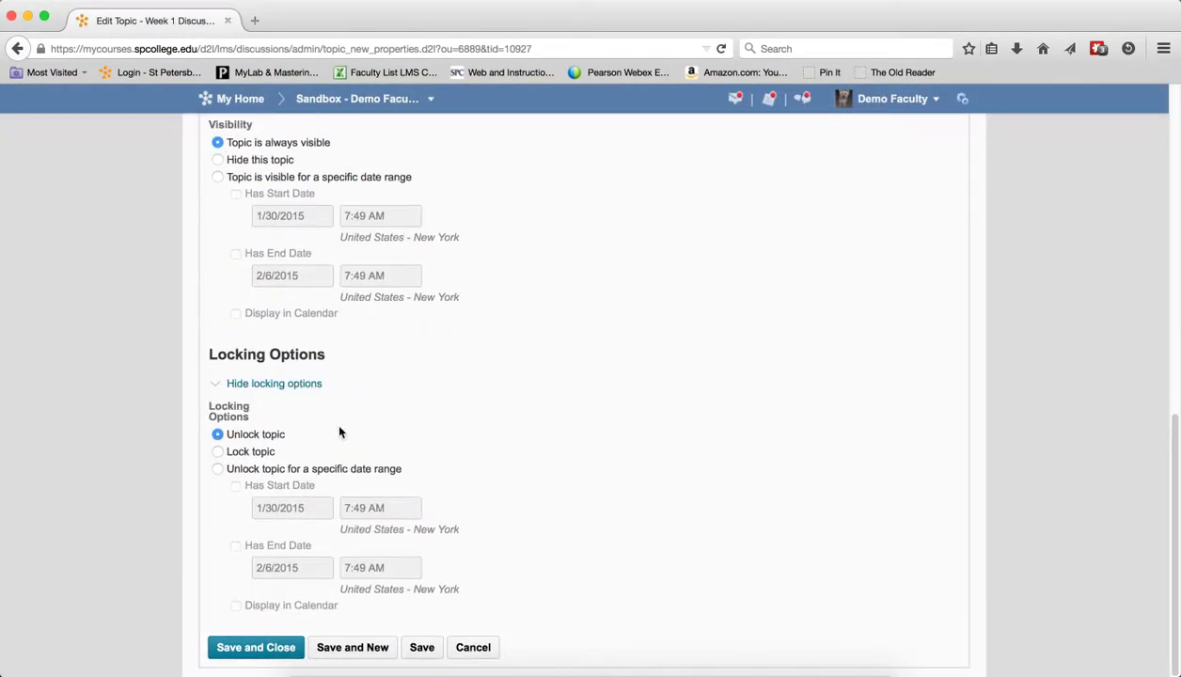
pyautogui.click(218, 468)
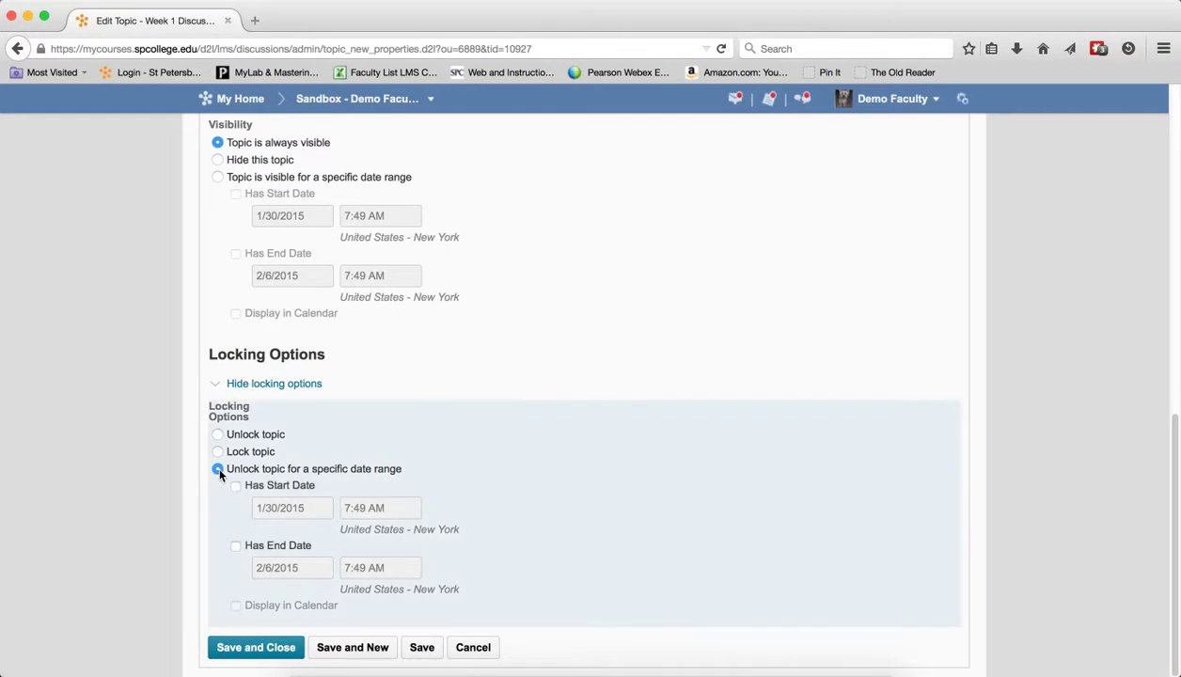
pyautogui.click(235, 485)
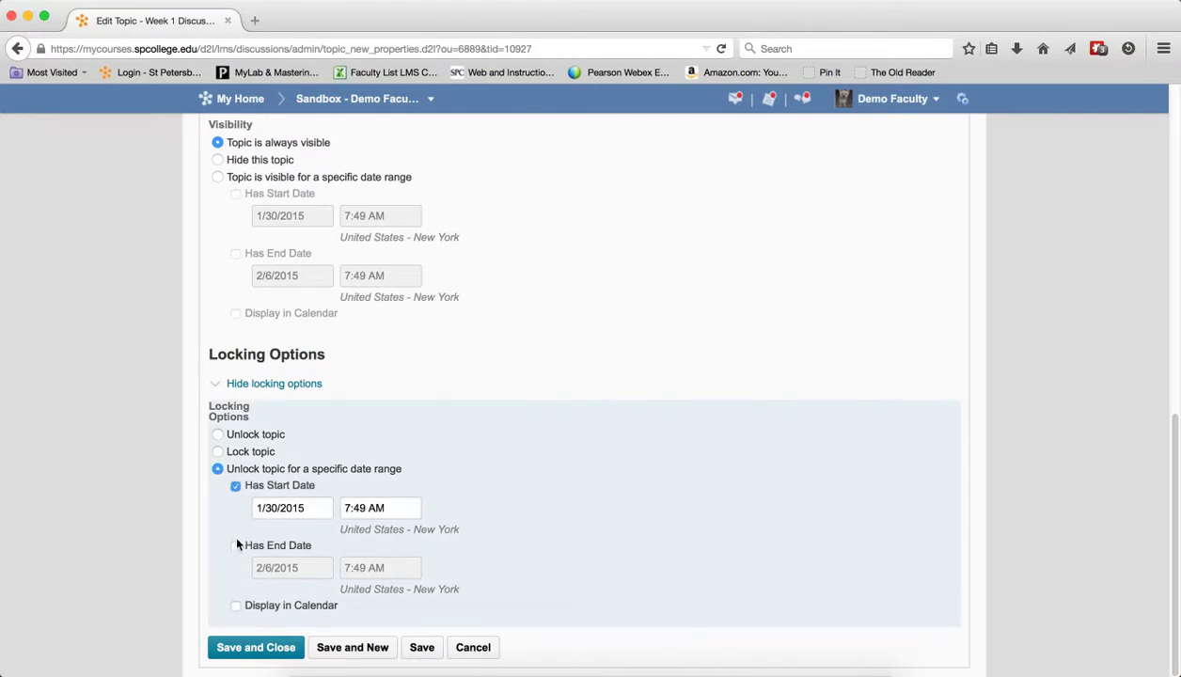
pyautogui.click(235, 545)
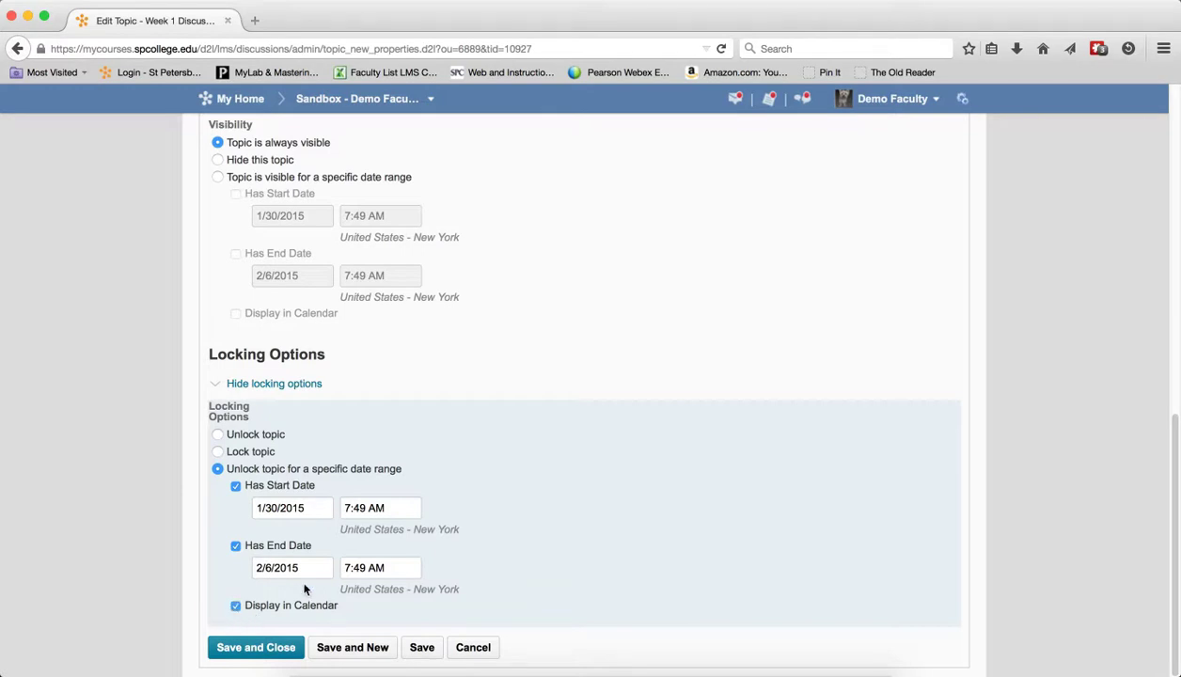
pyautogui.moveTo(681, 571)
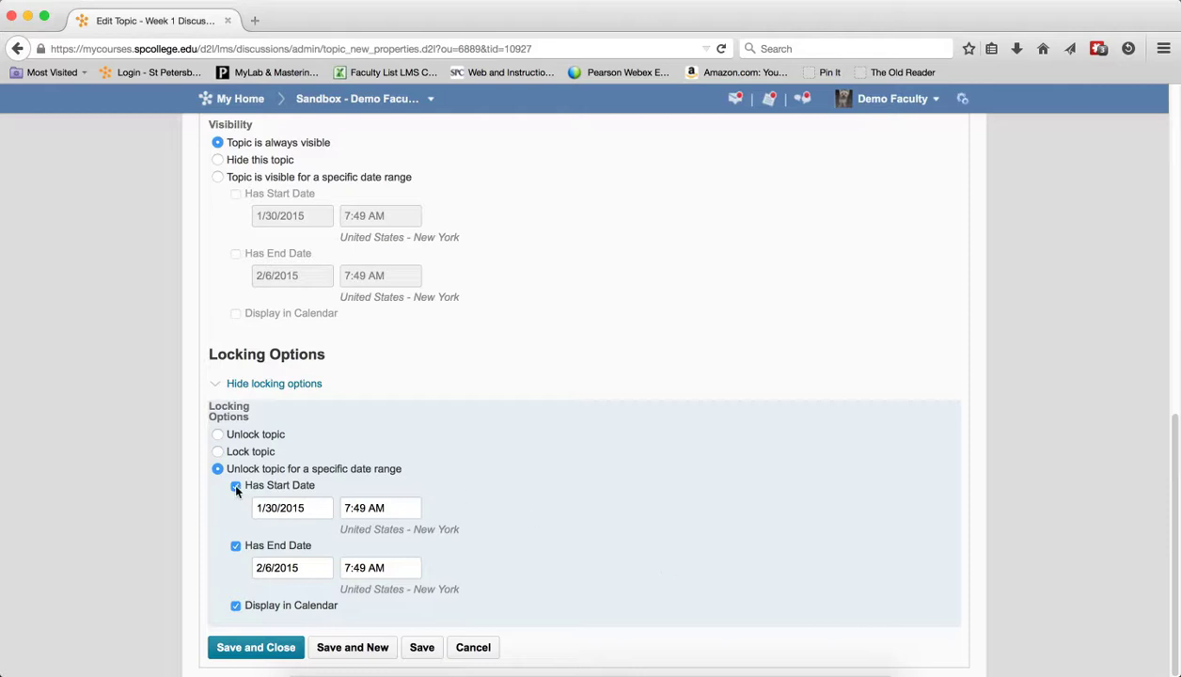
# Step: Untick Has Start Date, keeping only the 2/6/2015 end date
pyautogui.click(236, 486)
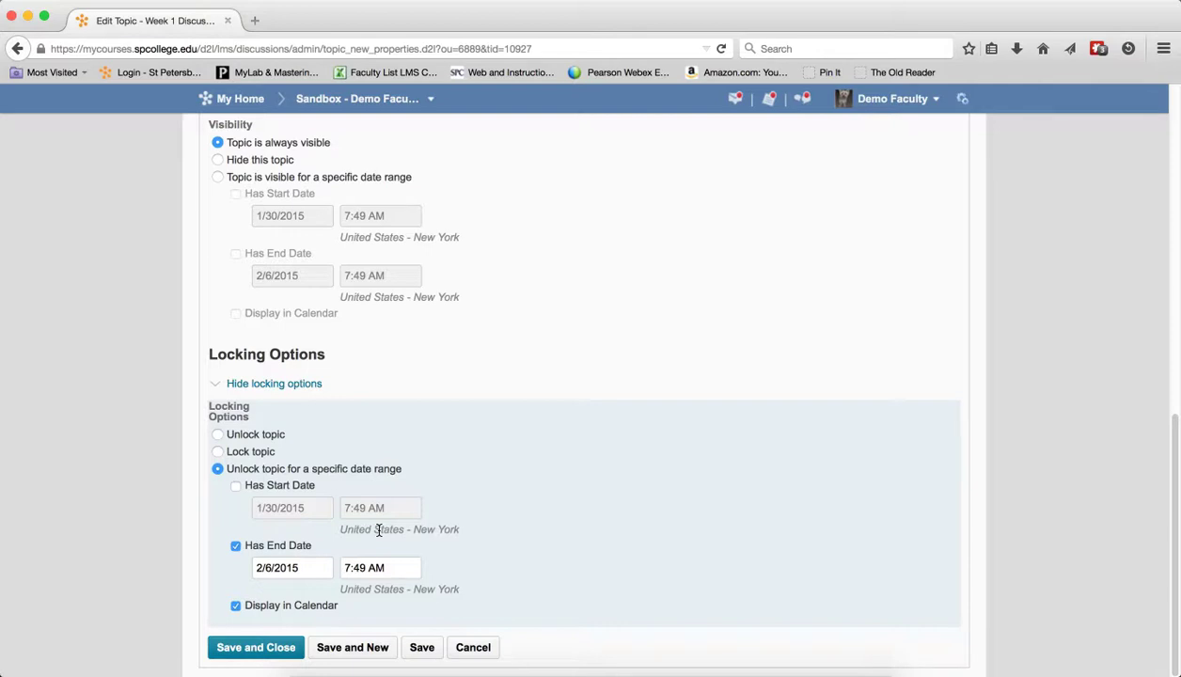
pyautogui.moveTo(657, 371)
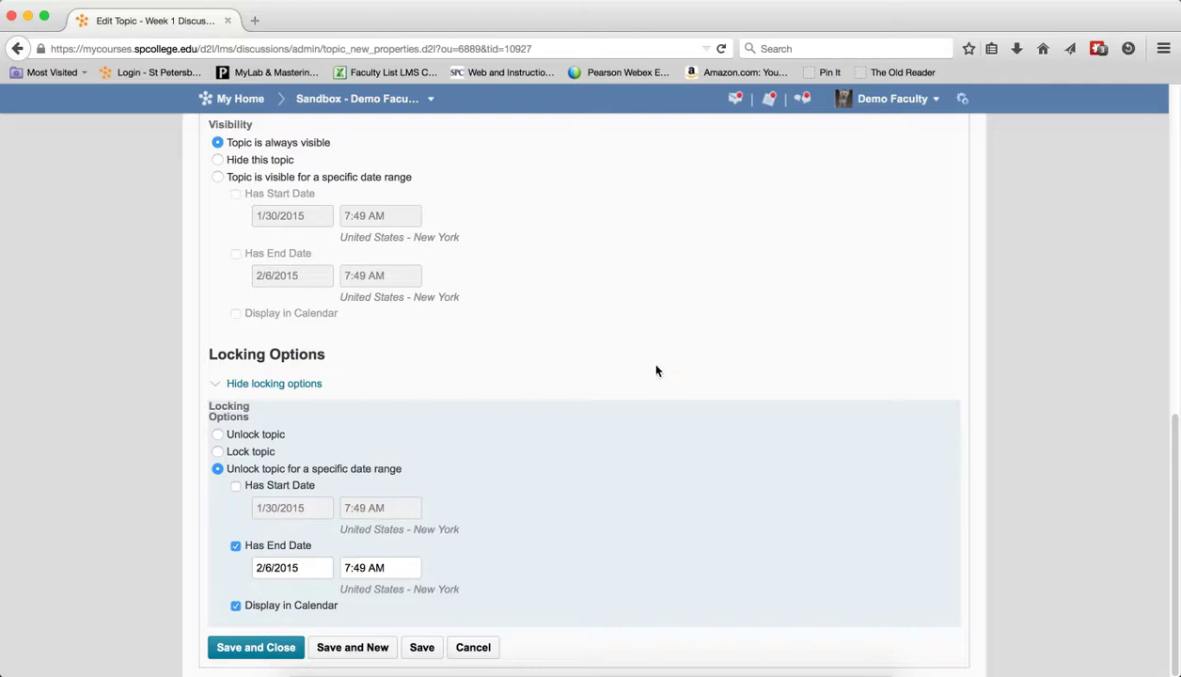
pyautogui.scroll(3)
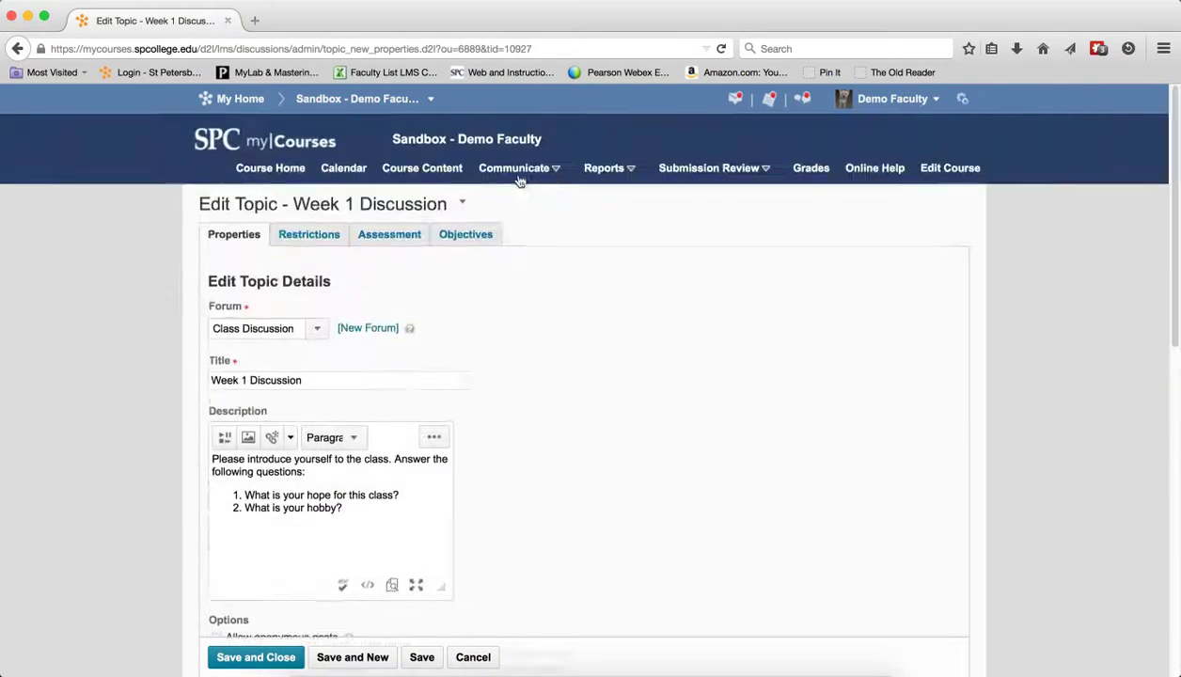
pyautogui.moveTo(423, 168)
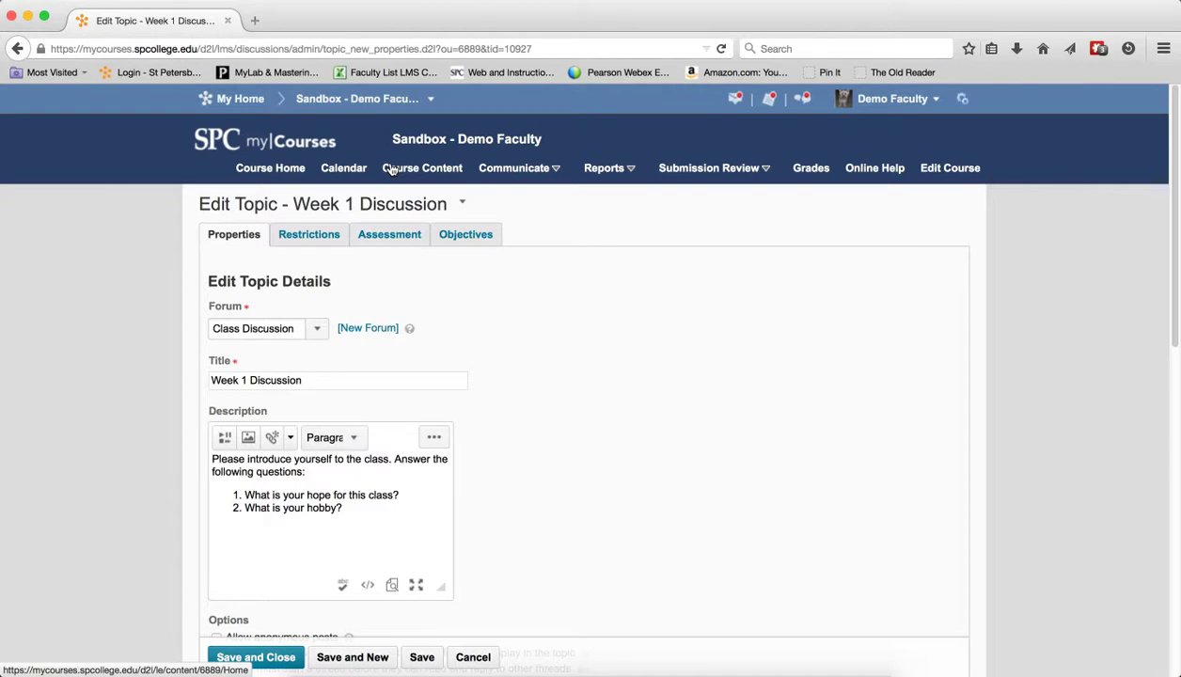
pyautogui.moveTo(460, 219)
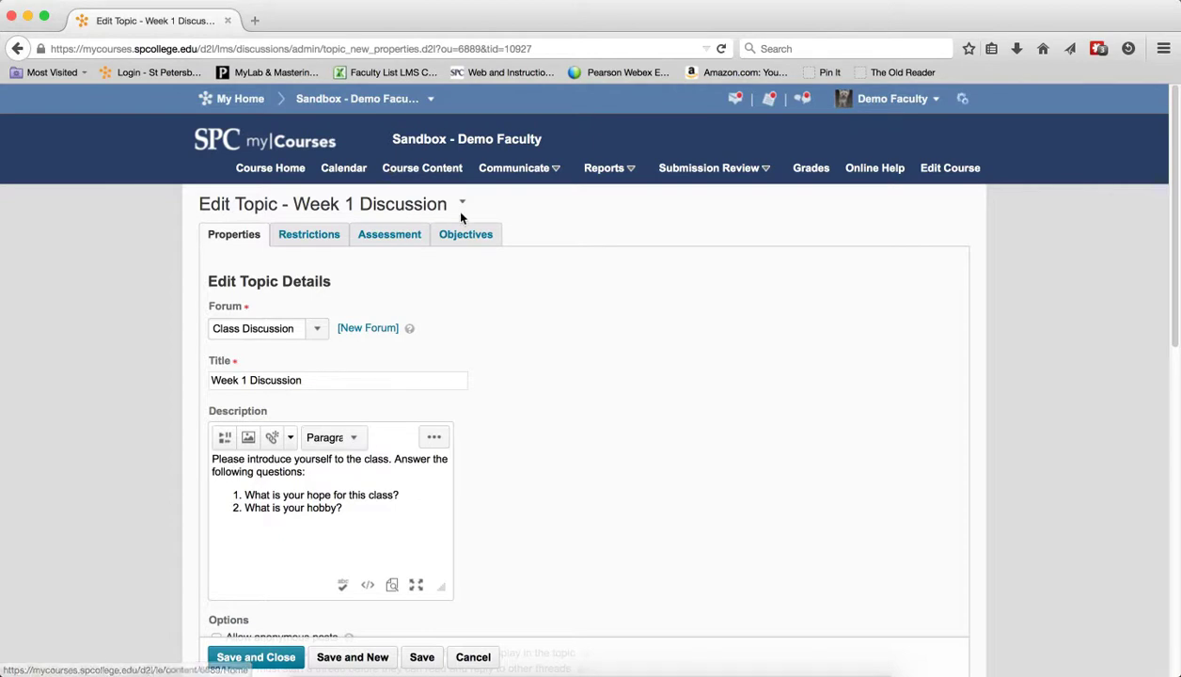
pyautogui.click(708, 168)
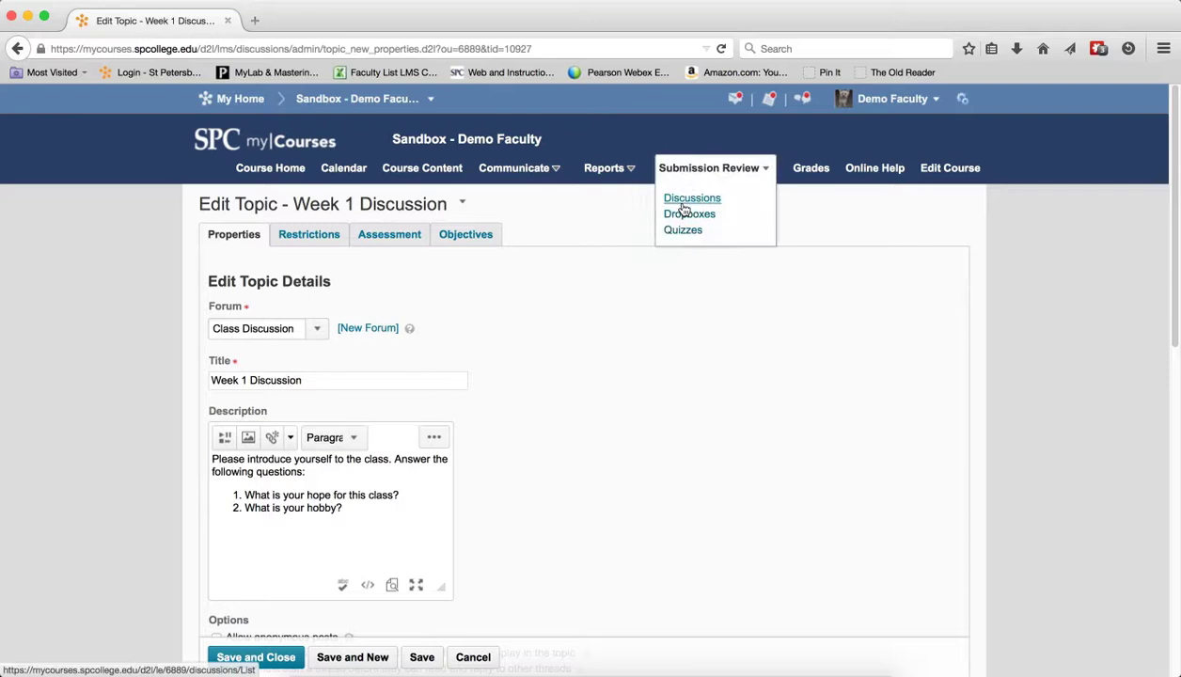
pyautogui.scroll(-3)
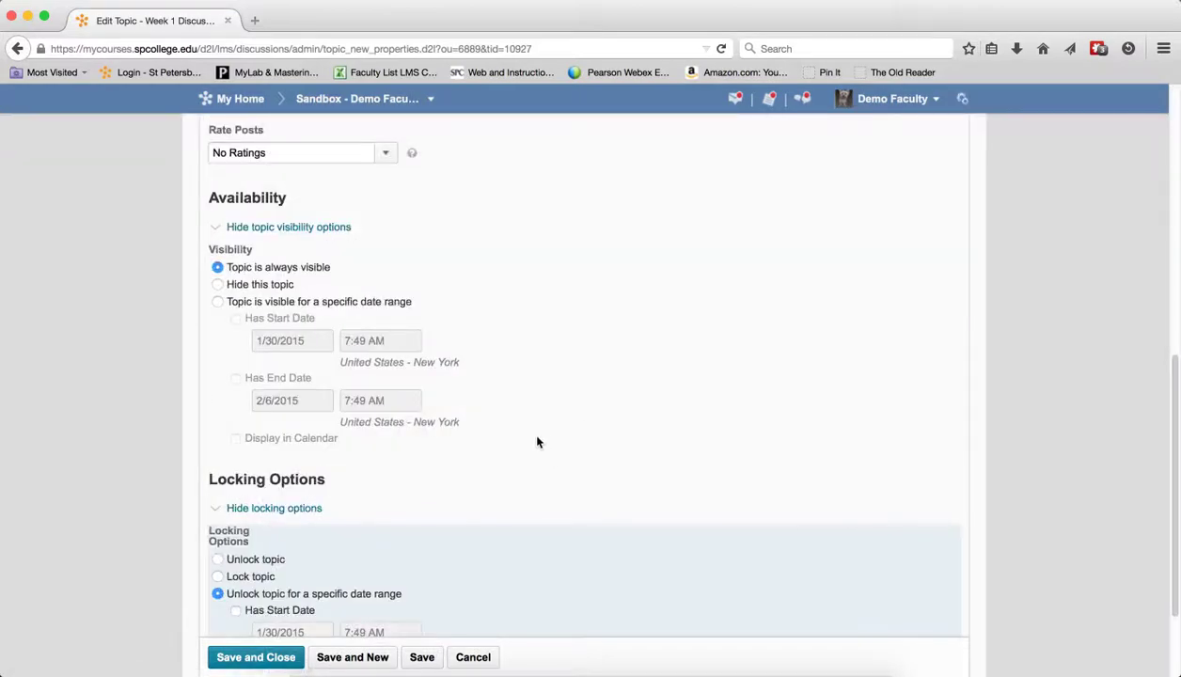